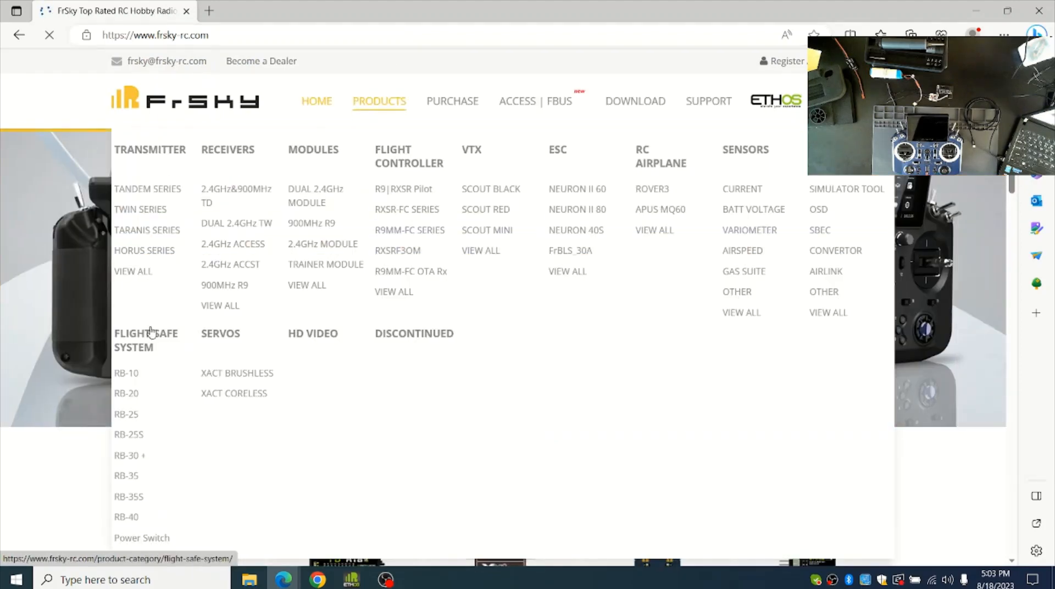
pyautogui.moveTo(147, 434)
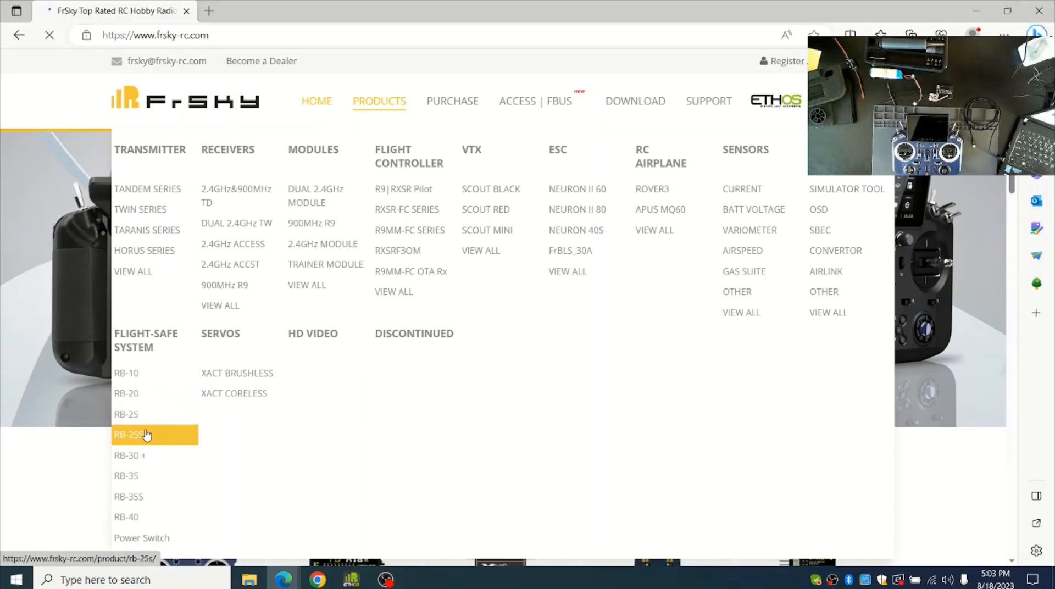
# Open the RB-25S page under Flight-Safe System in the FrSky product menu
pyautogui.click(128, 434)
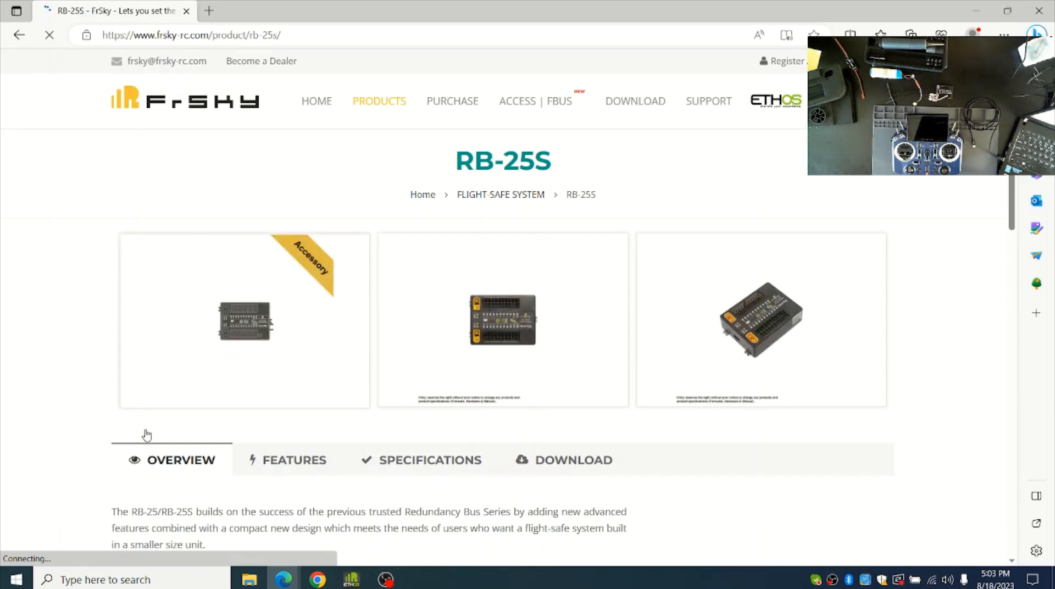
pyautogui.moveTo(555, 478)
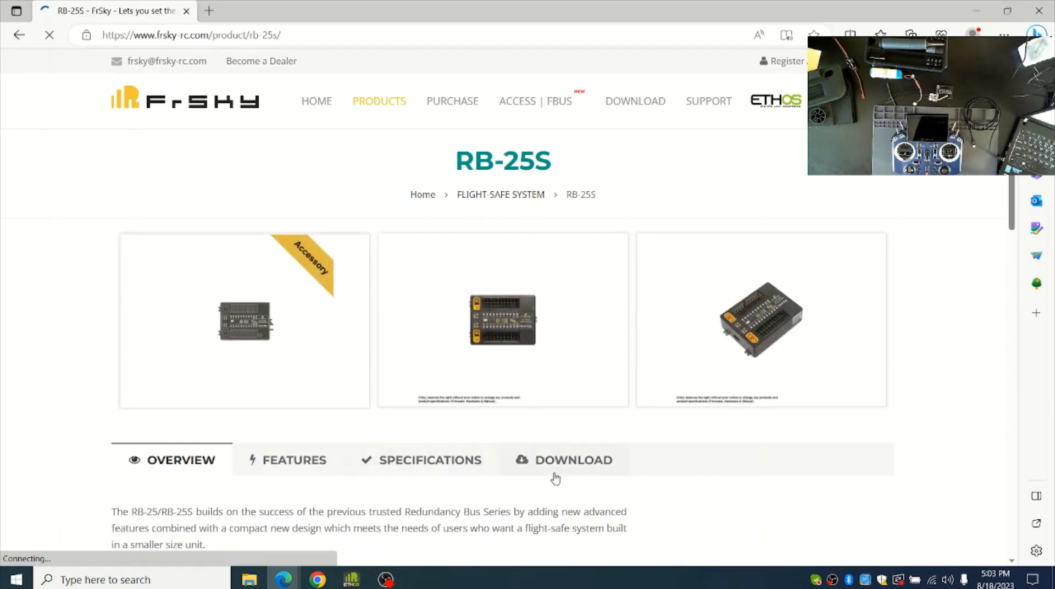
# From the RB-25S Download tab, download the LUA SCRIPT - ETHOS package RB25_RB25S.zip
pyautogui.click(573, 460)
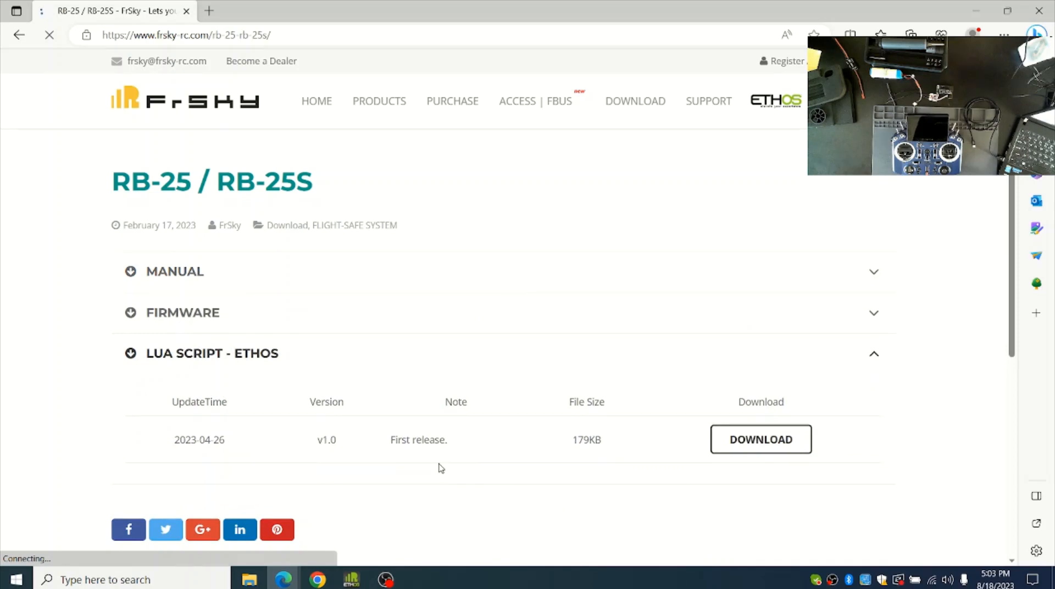
pyautogui.click(760, 439)
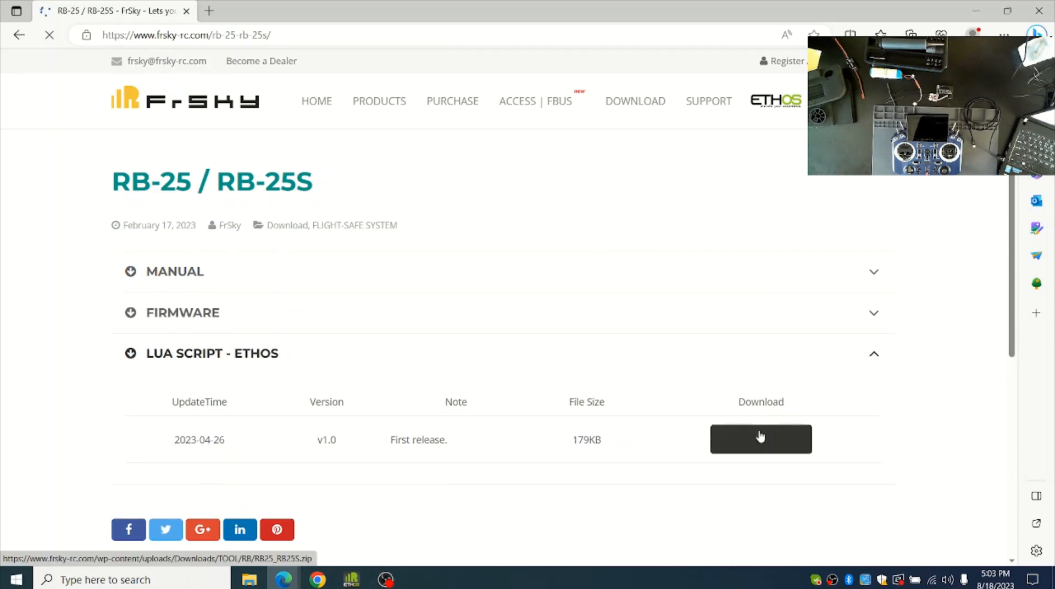
pyautogui.click(761, 438)
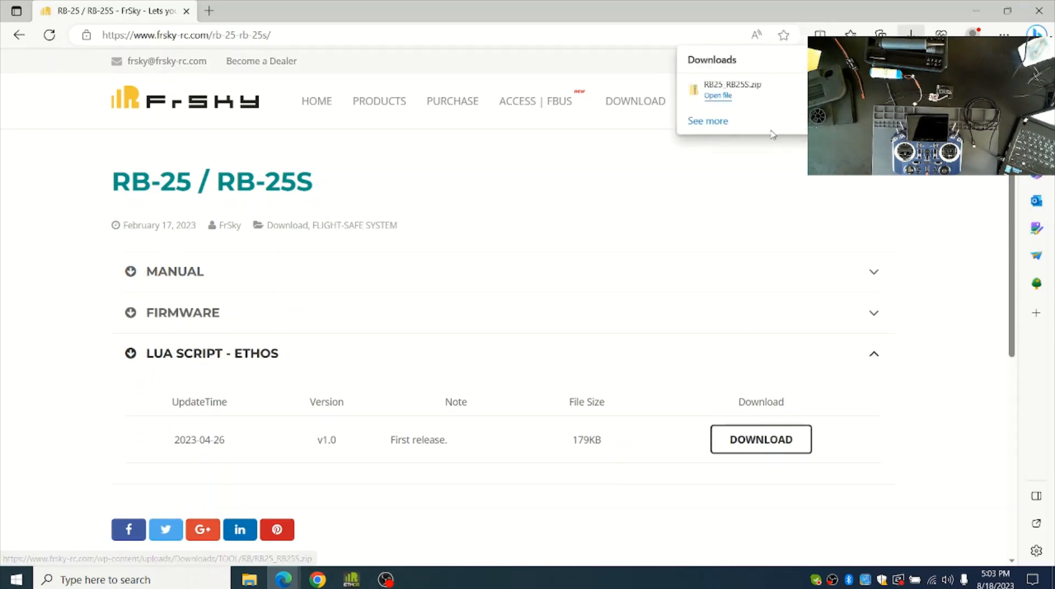
pyautogui.moveTo(738, 121)
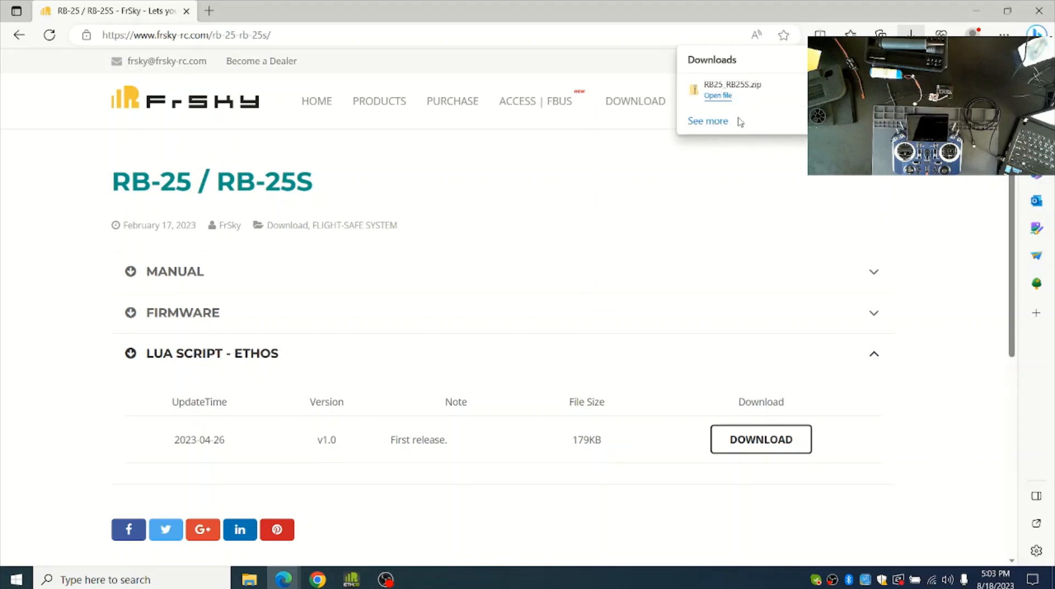
pyautogui.moveTo(718, 96)
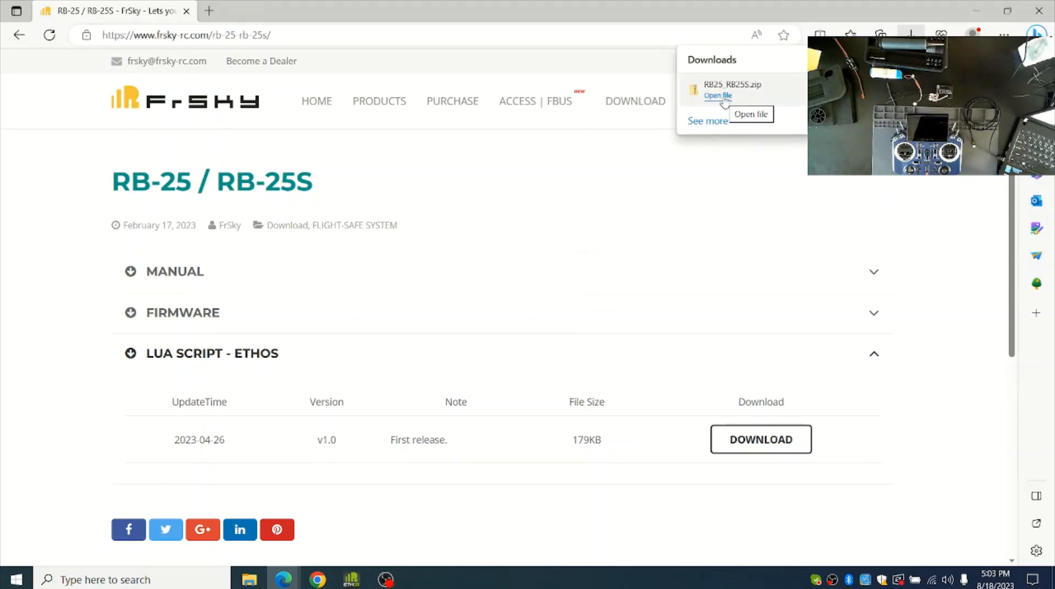
pyautogui.moveTo(744, 122)
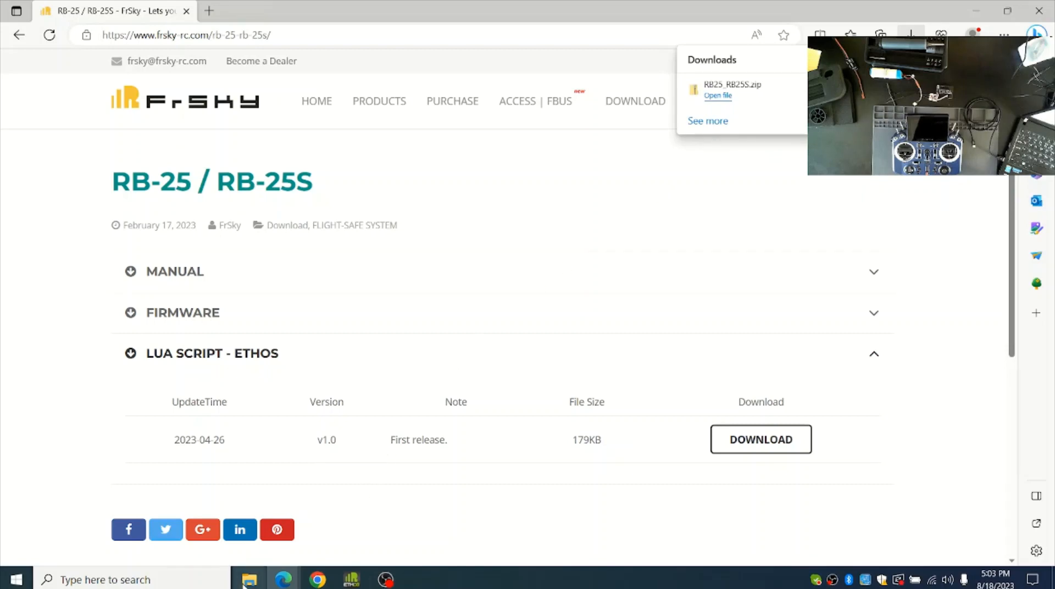
# Open File Explorer and open the downloaded RB25_RB25S.zip in Downloads
pyautogui.click(249, 580)
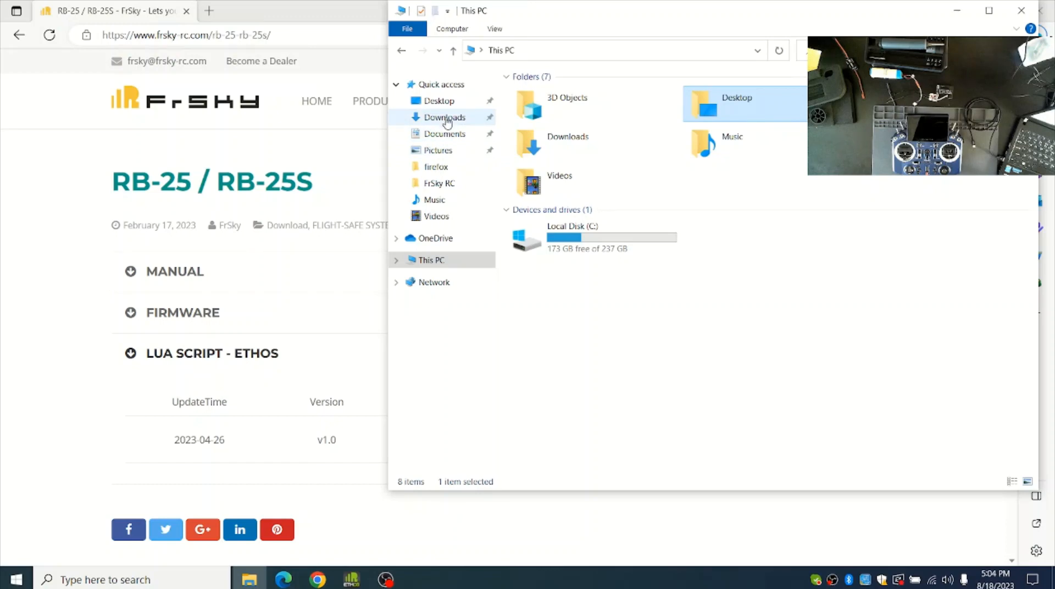
pyautogui.click(446, 117)
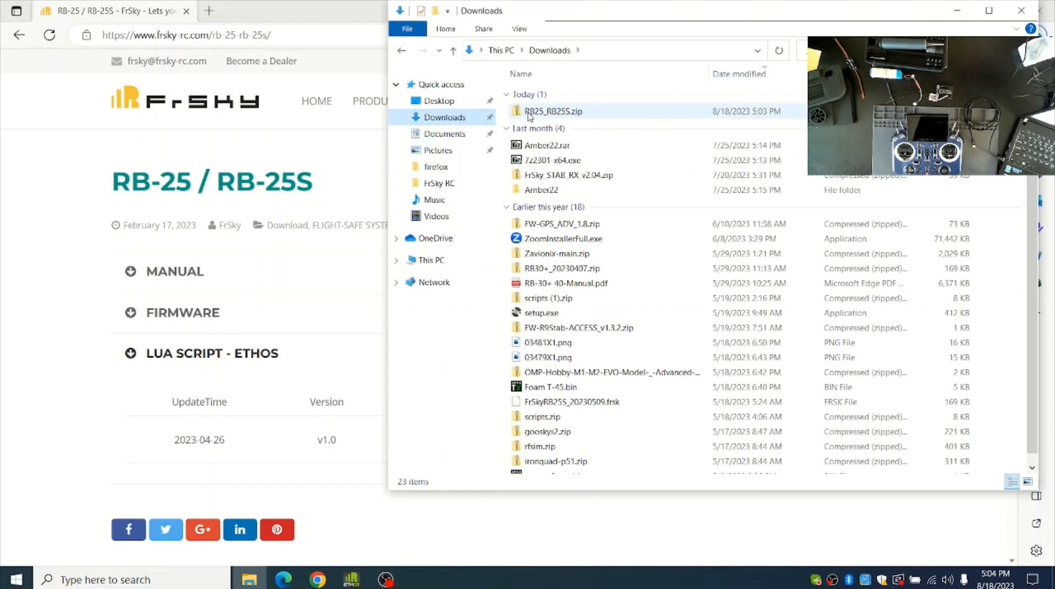
pyautogui.click(551, 111)
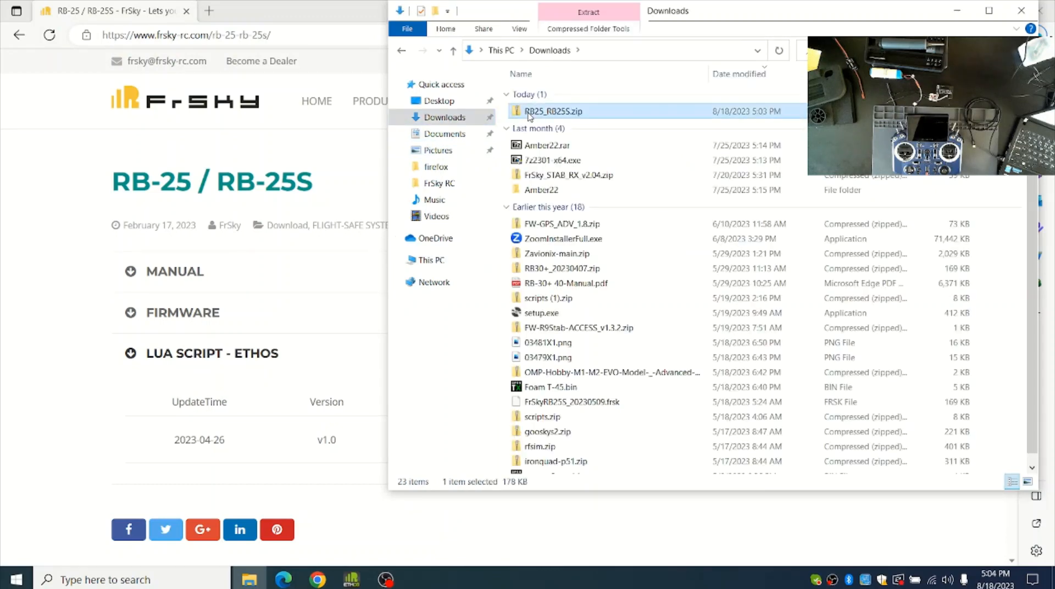
pyautogui.doubleClick(551, 111)
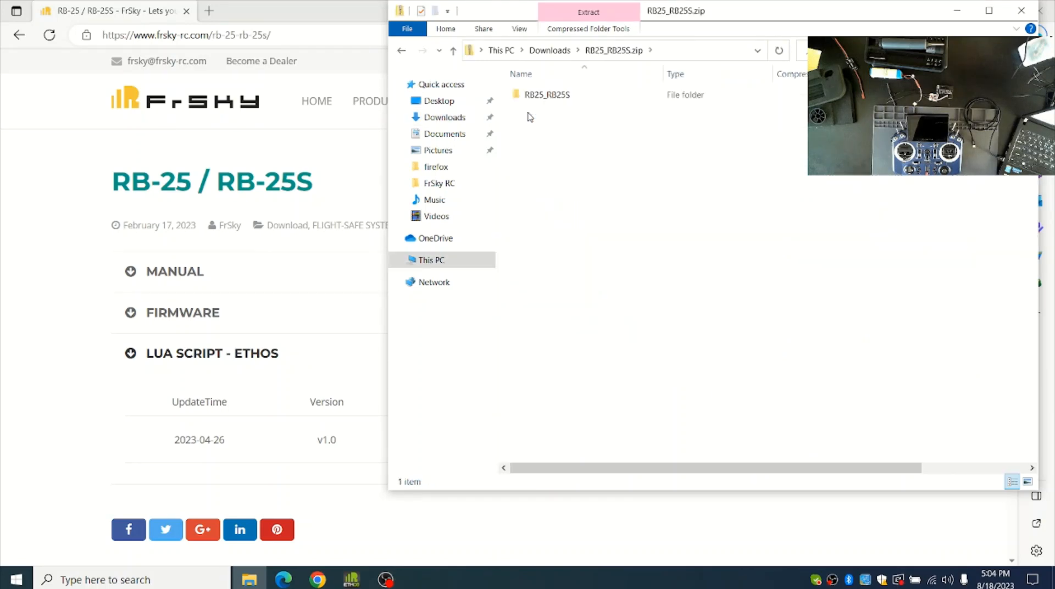
pyautogui.moveTo(546, 111)
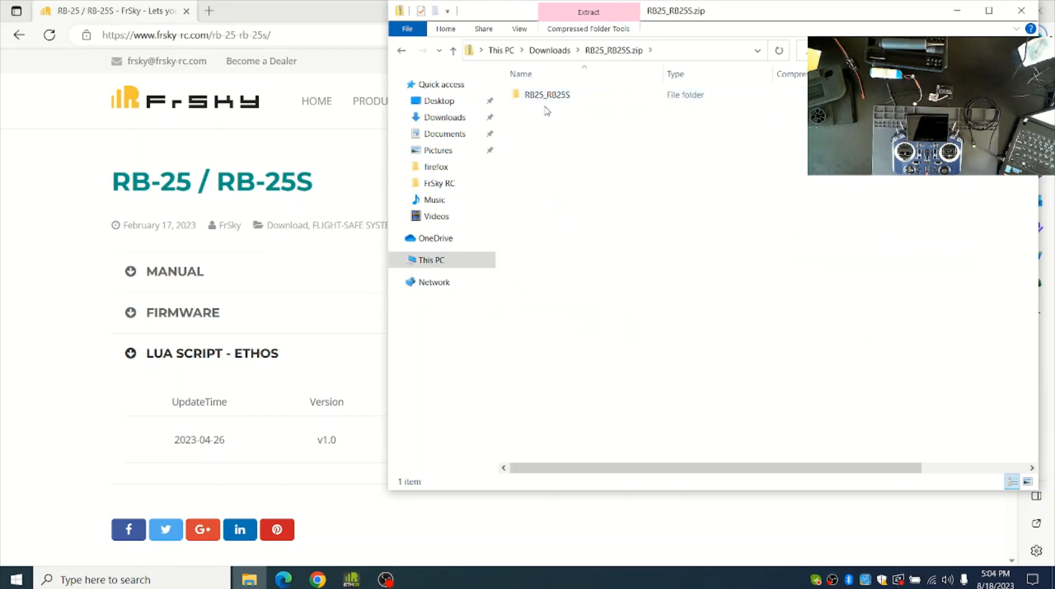
# Enter the archive's RB25_RB25S folder and select the Scripts folder
pyautogui.click(546, 94)
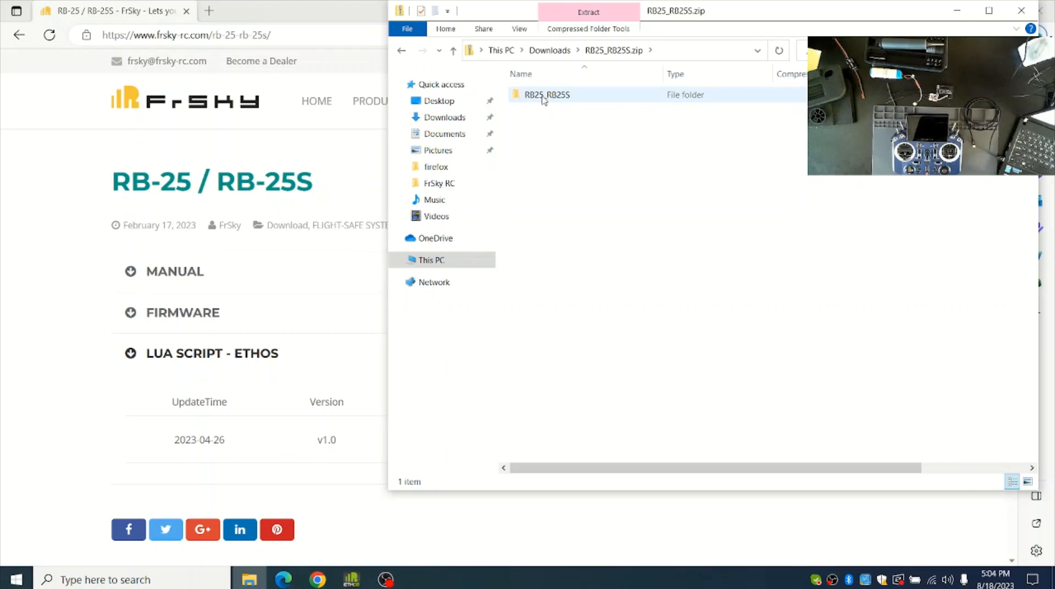
pyautogui.doubleClick(546, 94)
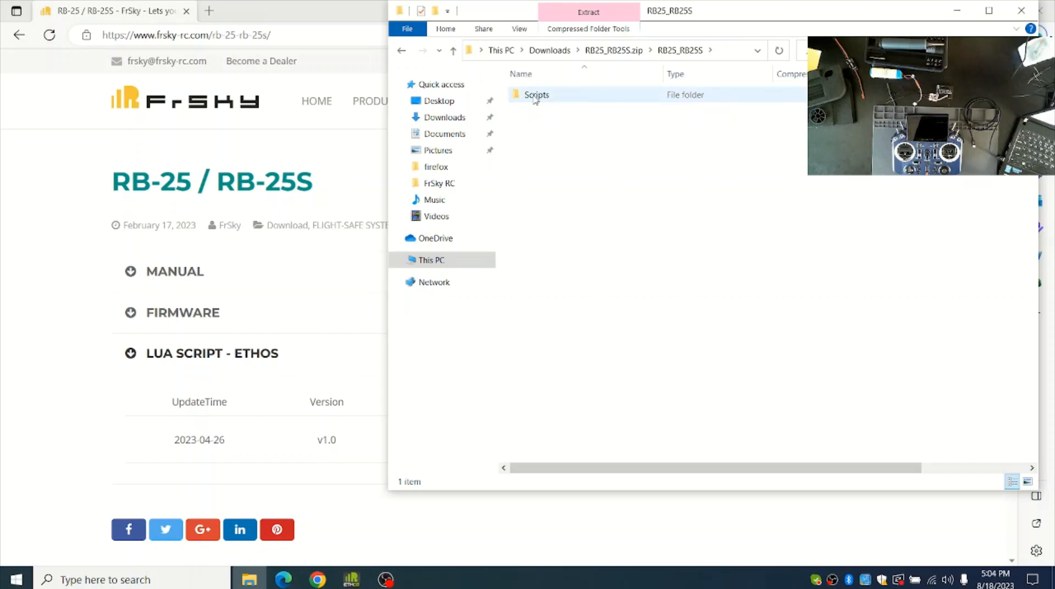
pyautogui.click(543, 164)
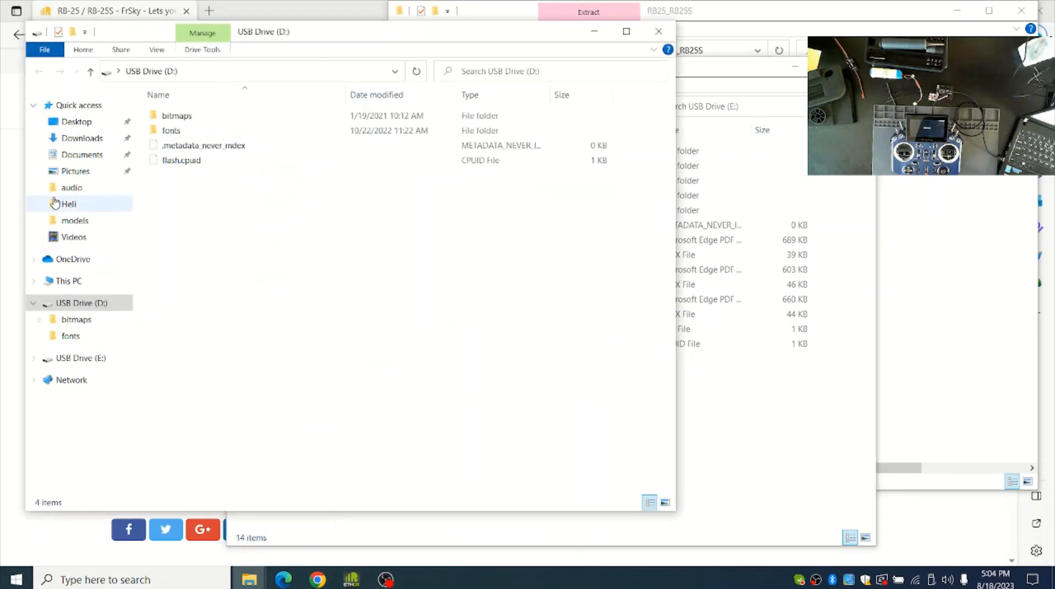
pyautogui.moveTo(171, 130)
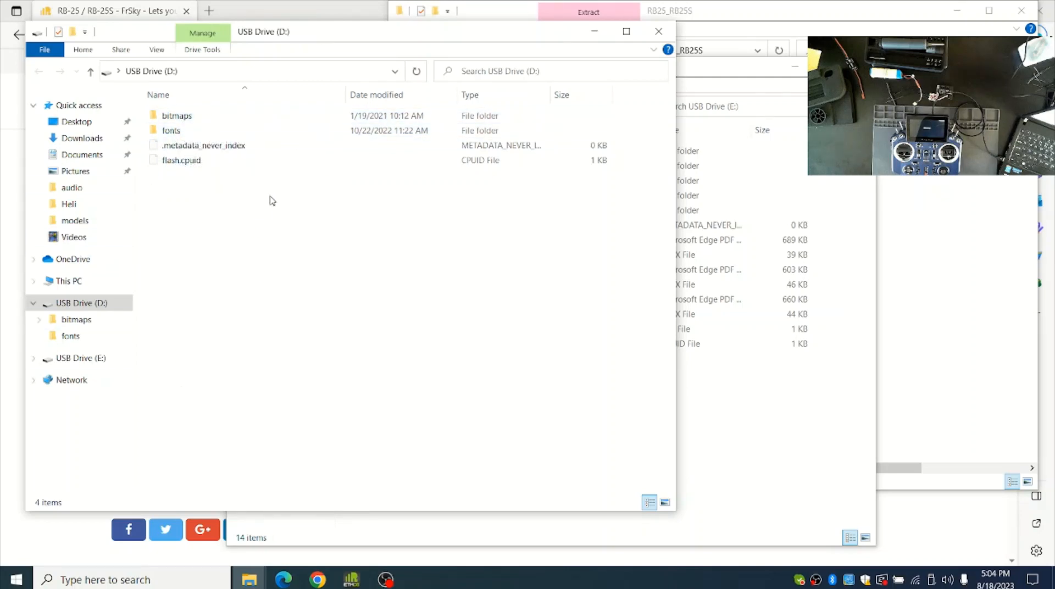
pyautogui.moveTo(155, 258)
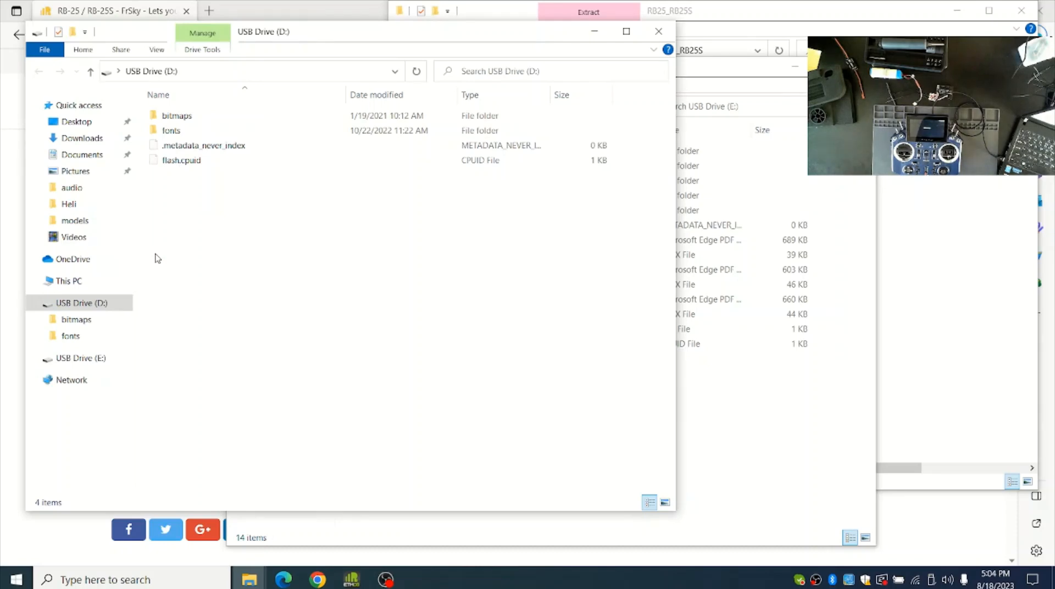
pyautogui.moveTo(613, 24)
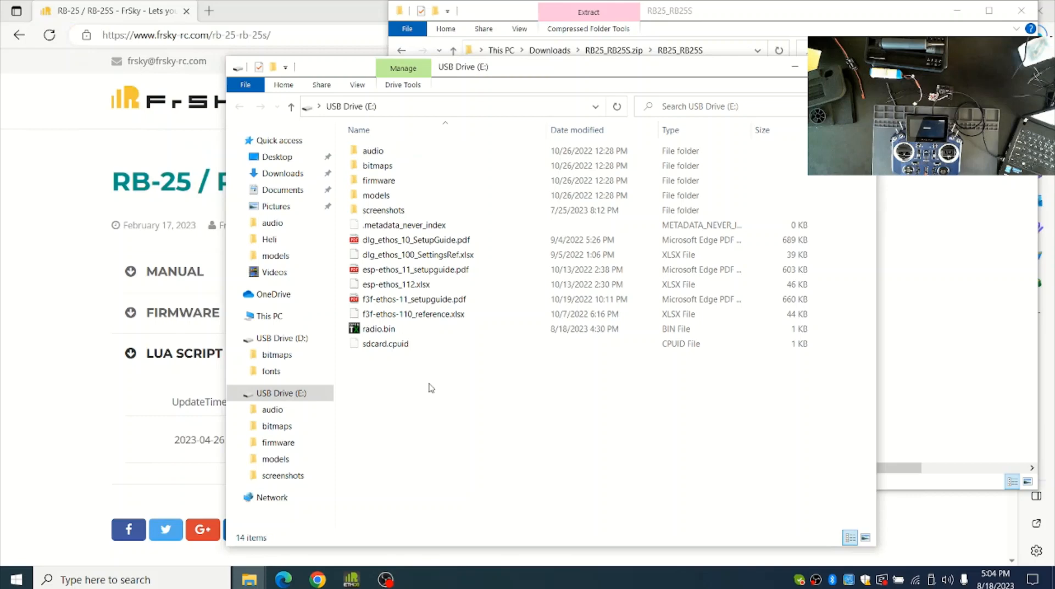
pyautogui.moveTo(387, 262)
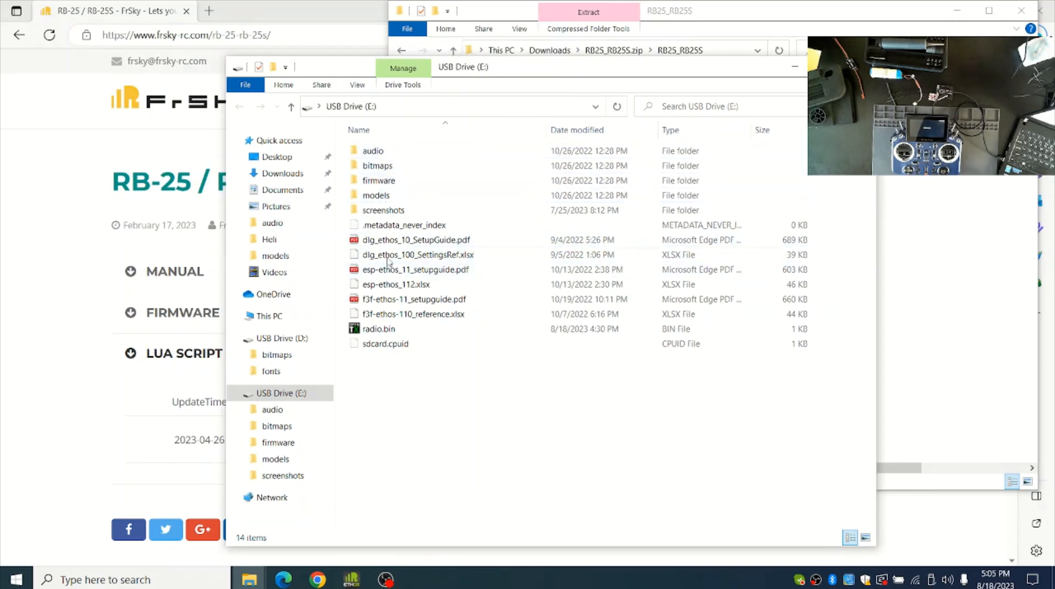
# Create a new folder named scripts on USB Drive (E:), dismissing the context menu without pasting
pyautogui.click(404, 225)
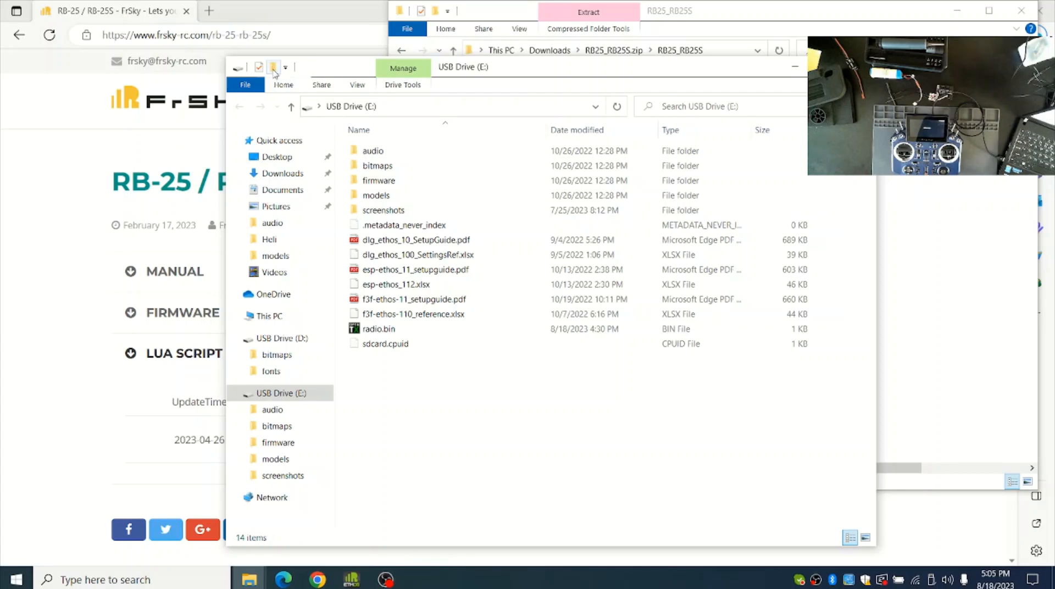
pyautogui.click(272, 66)
pyautogui.write('scripts')
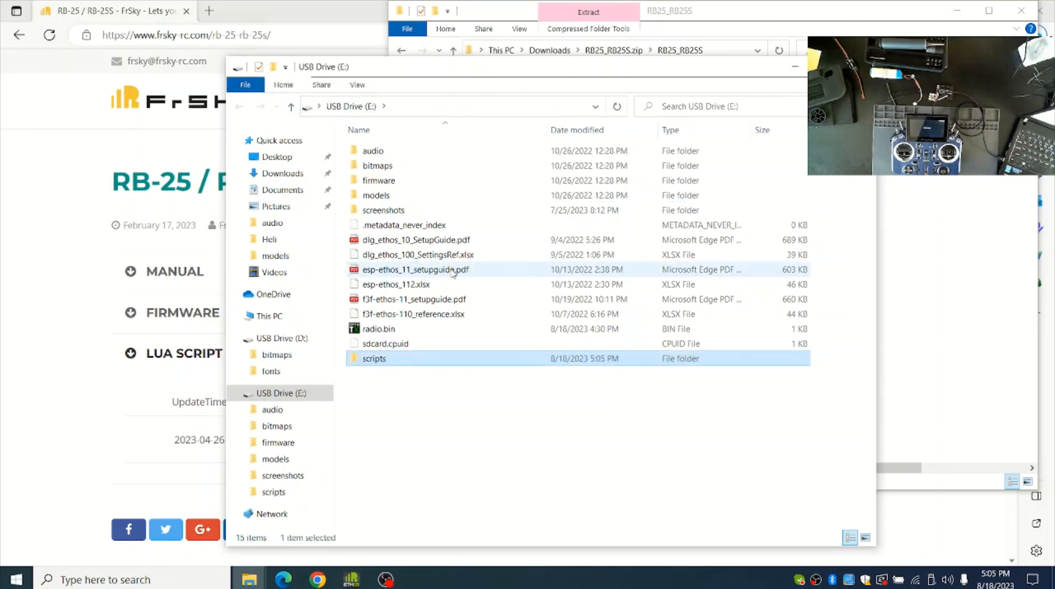
pyautogui.moveTo(617, 78)
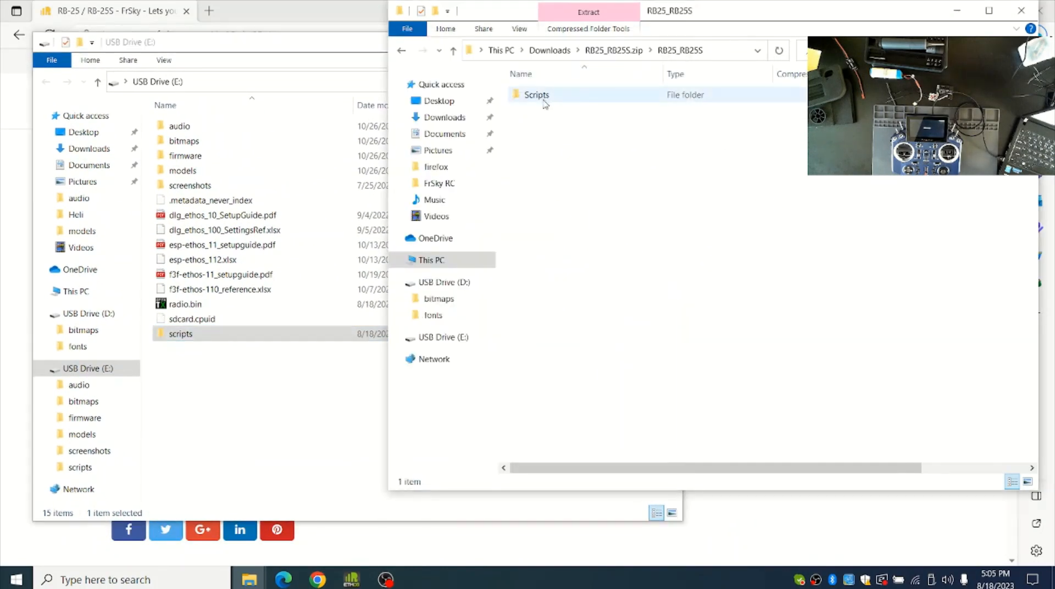
pyautogui.rightClick(536, 94)
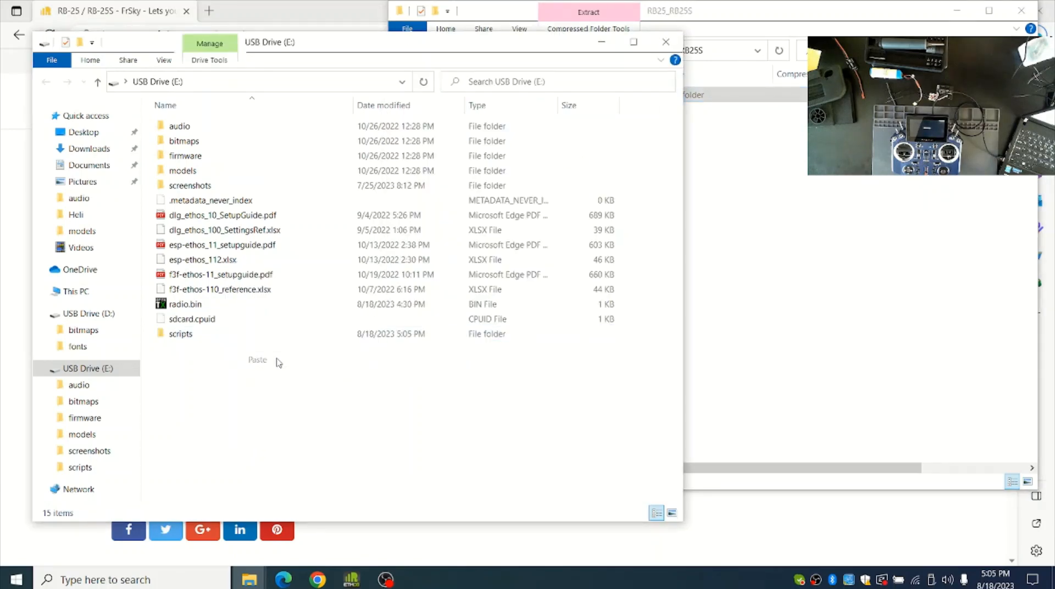
pyautogui.click(258, 360)
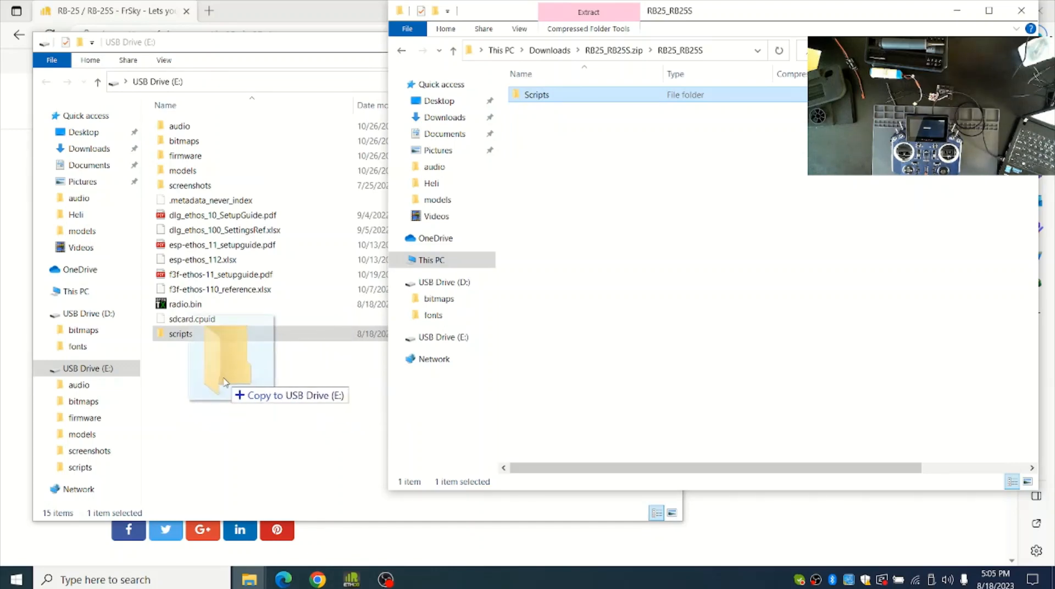
# Drag Scripts onto the drive, replace existing files, and open scripts to verify its folders
pyautogui.moveTo(222, 356); pyautogui.dragTo(192, 185)
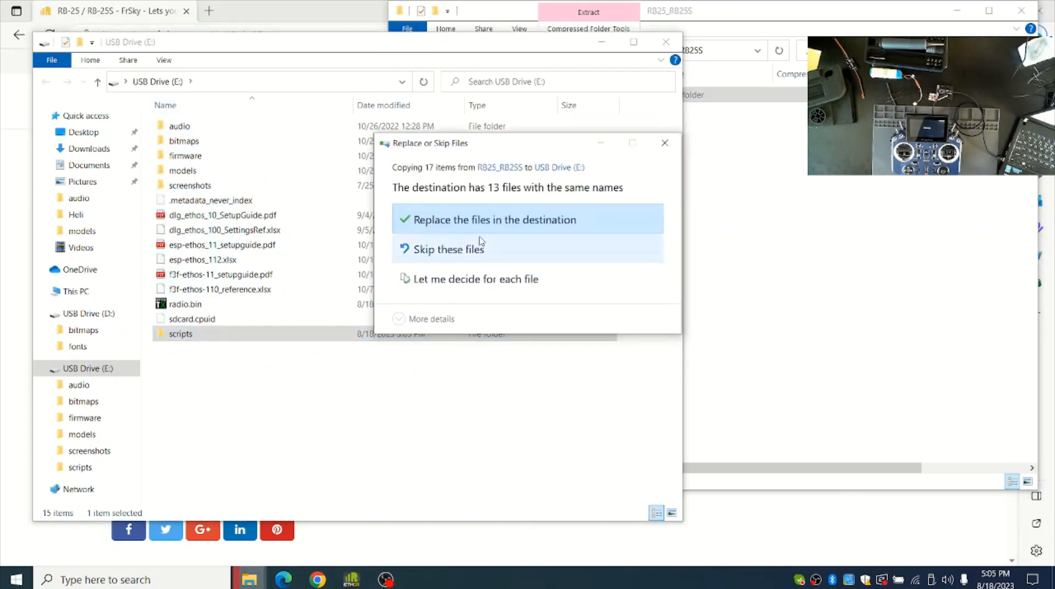
pyautogui.moveTo(474, 234)
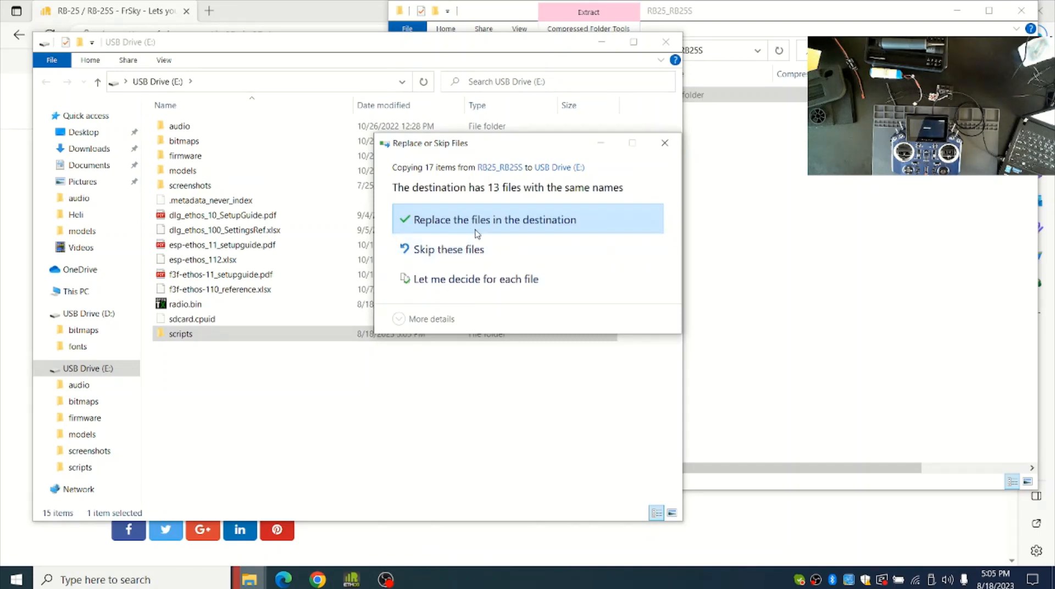
pyautogui.click(491, 219)
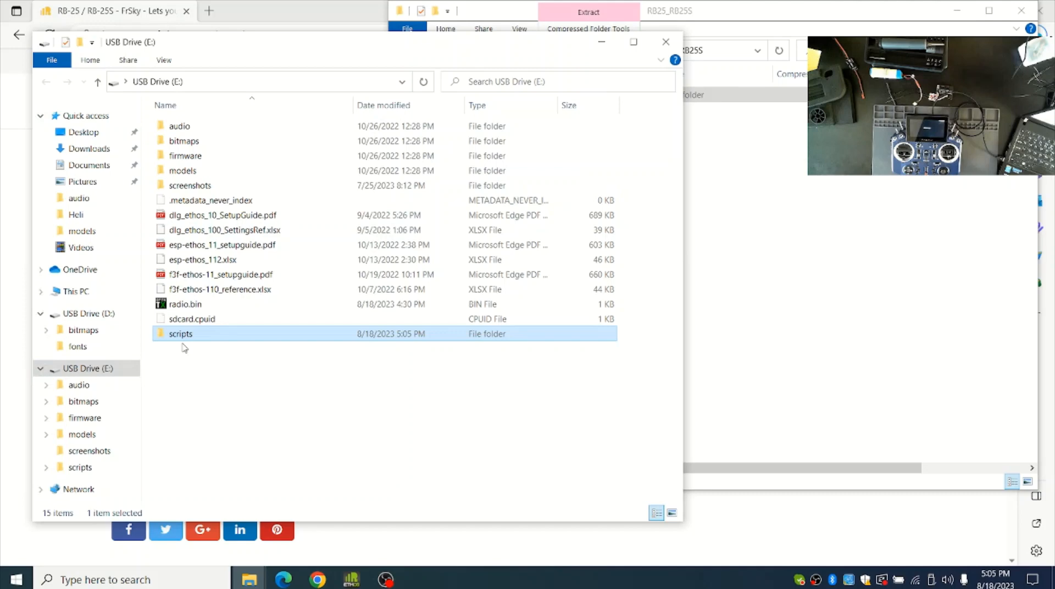
pyautogui.doubleClick(179, 333)
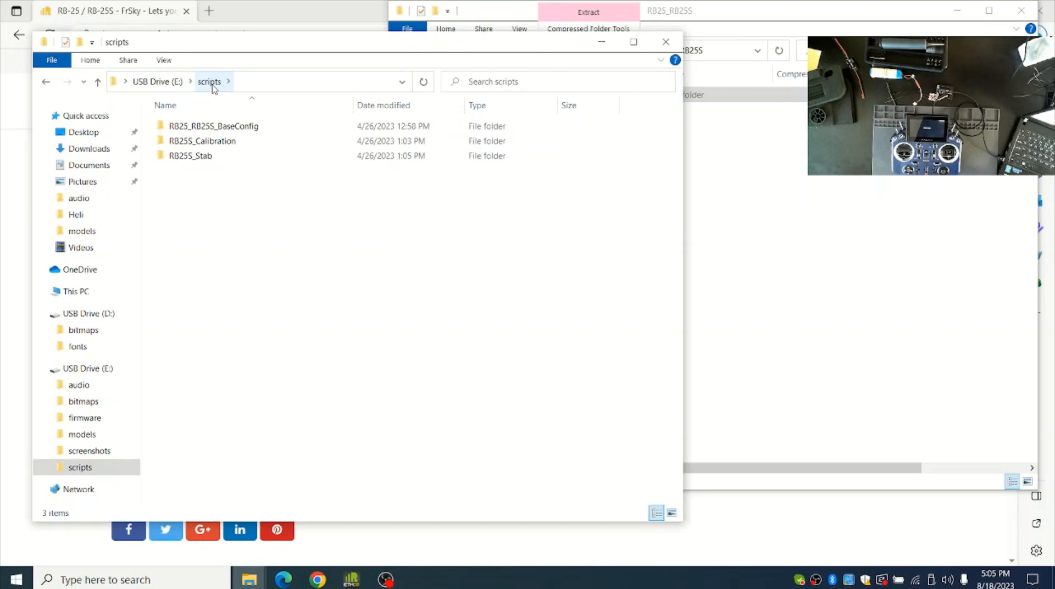
pyautogui.click(191, 156)
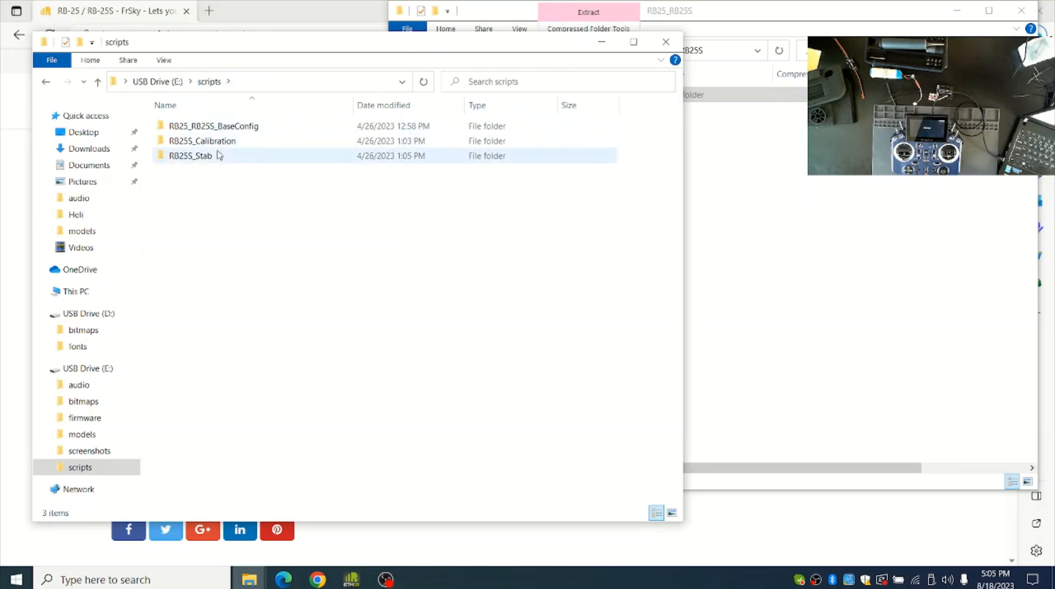
pyautogui.doubleClick(212, 126)
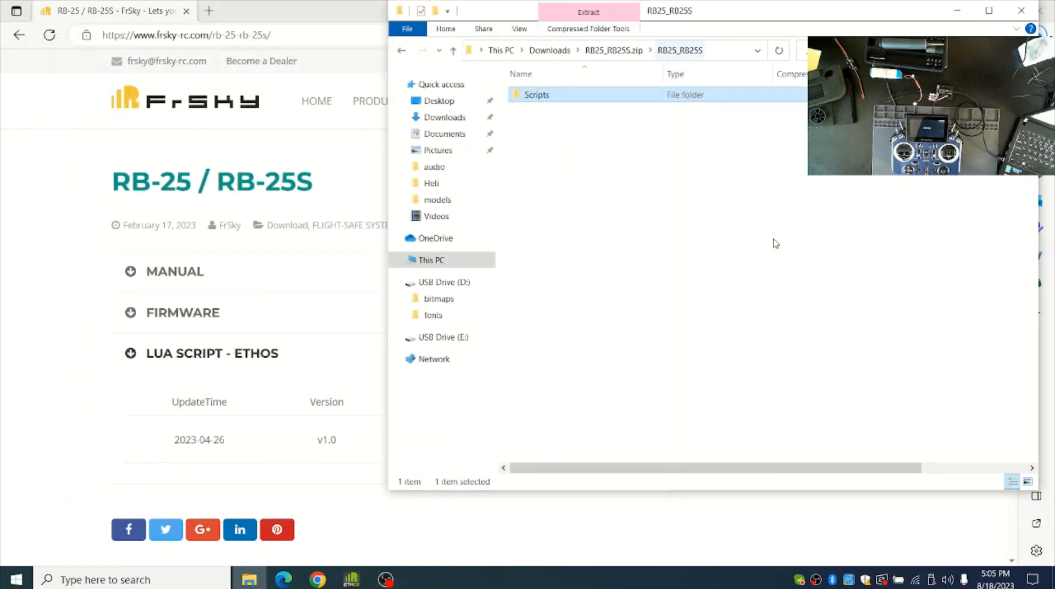
pyautogui.moveTo(881, 579)
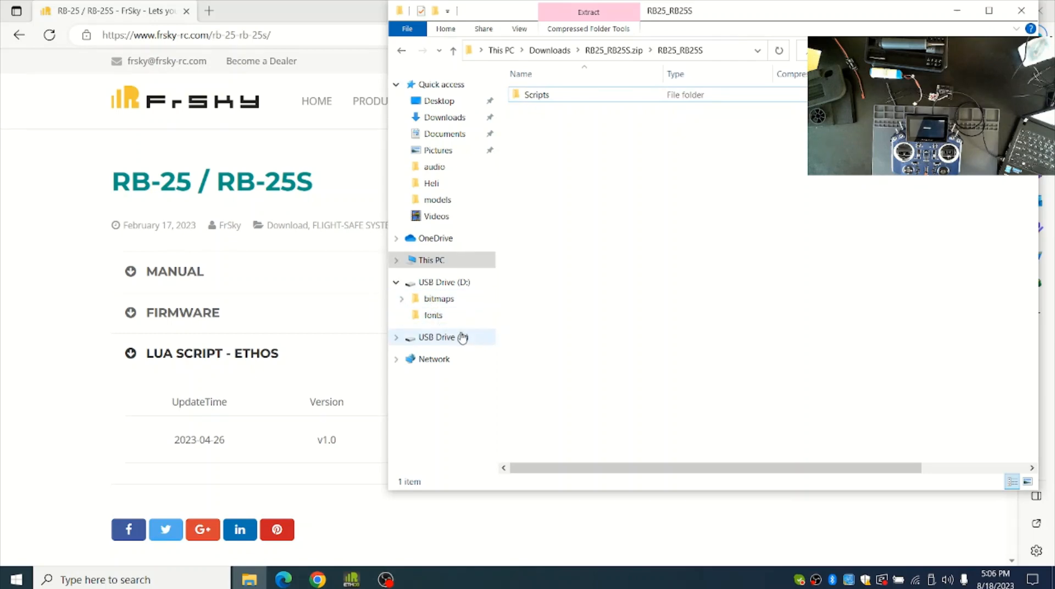
# Eject USB Drive (E:) from its navigation-pane context menu
pyautogui.rightClick(442, 338)
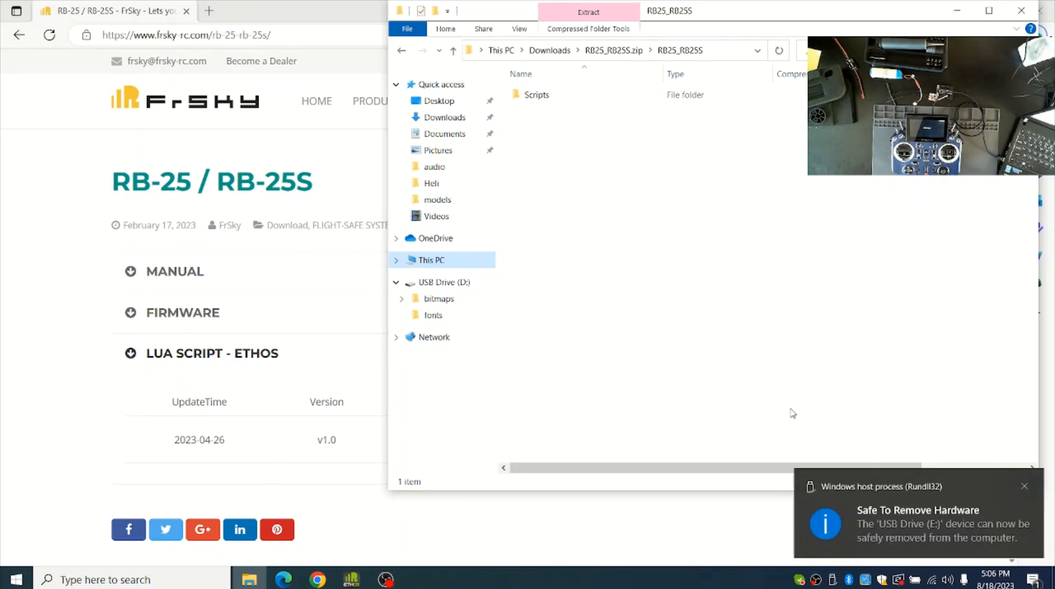
pyautogui.moveTo(756, 410)
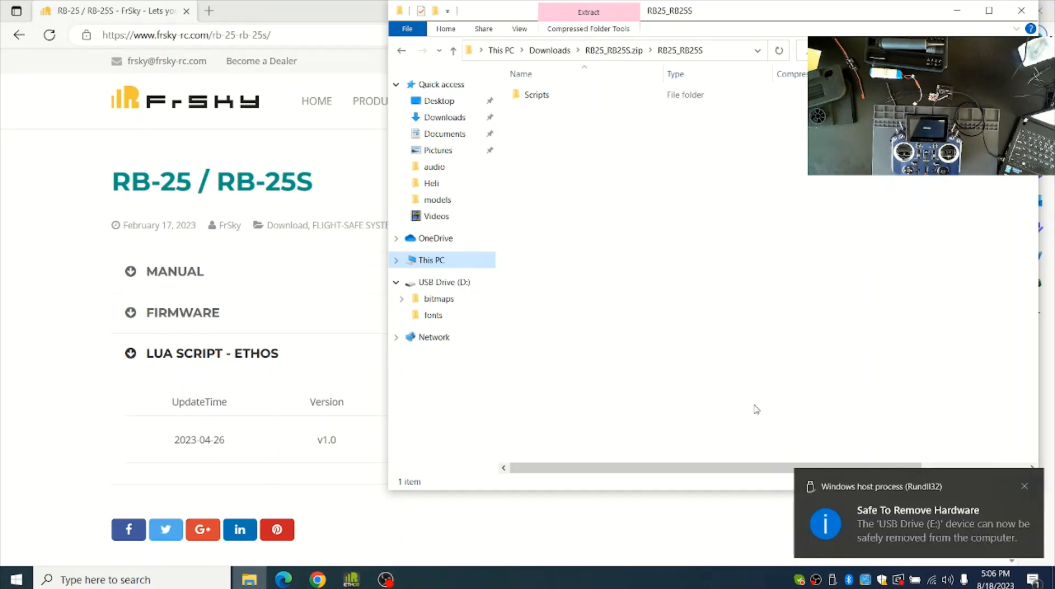